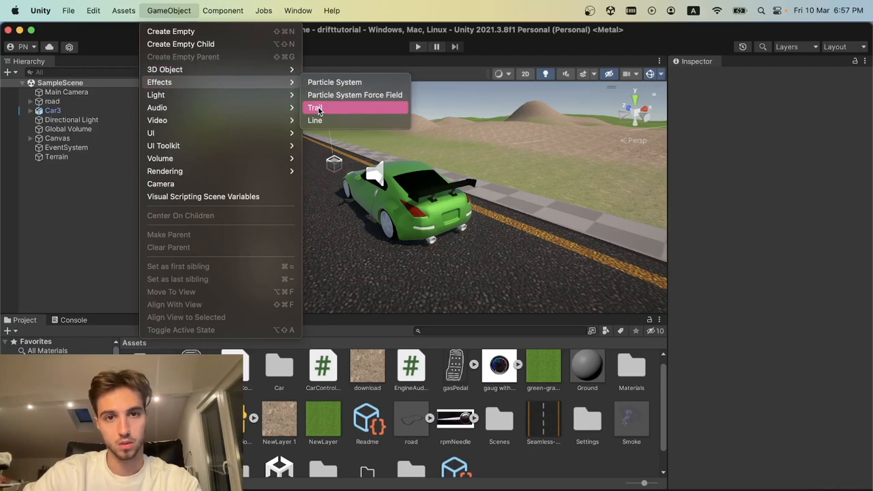
Create a new Trail effect object in the SampleScene via GameObject > Effects > Trail.
left_click(315, 108)
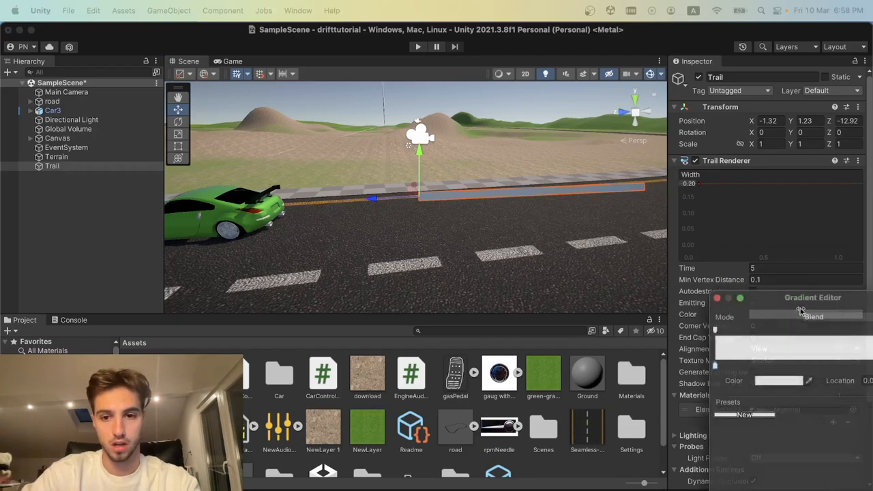